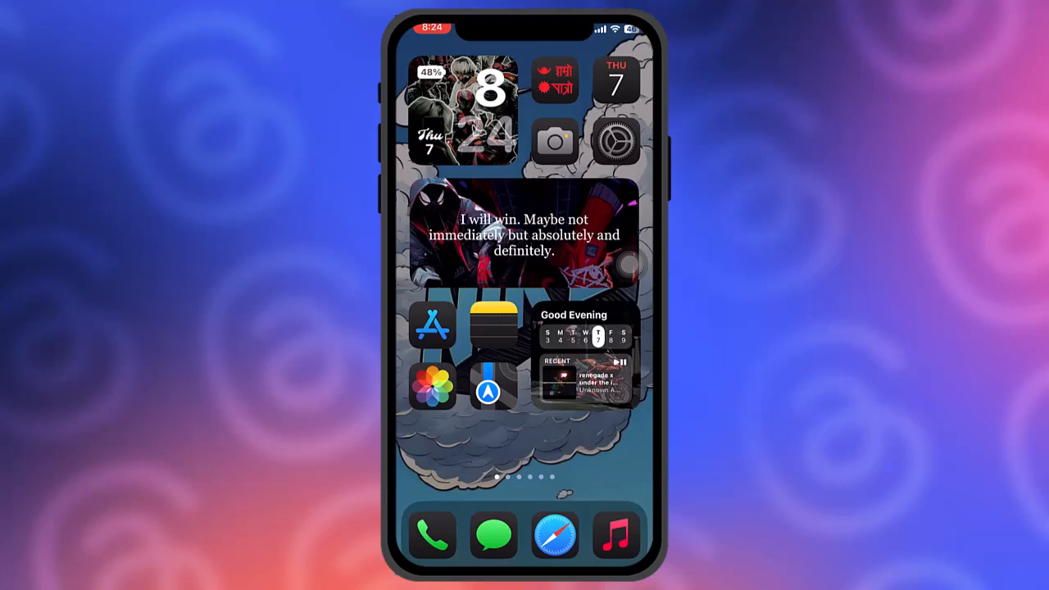
# - Launch Instagram from the social apps Home Screen page
pyautogui.hscroll(-3)
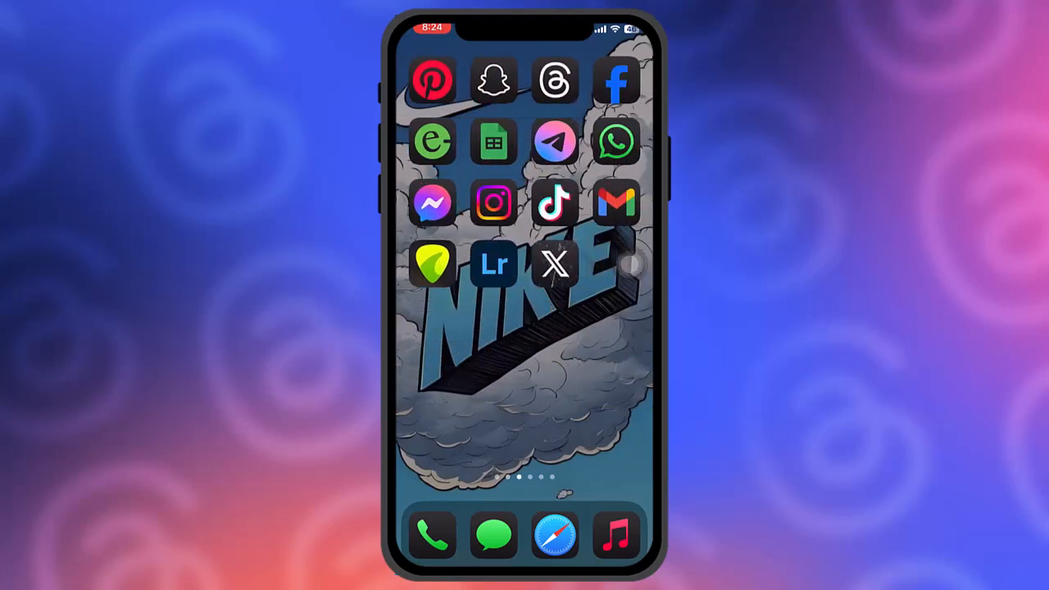
pyautogui.click(494, 202)
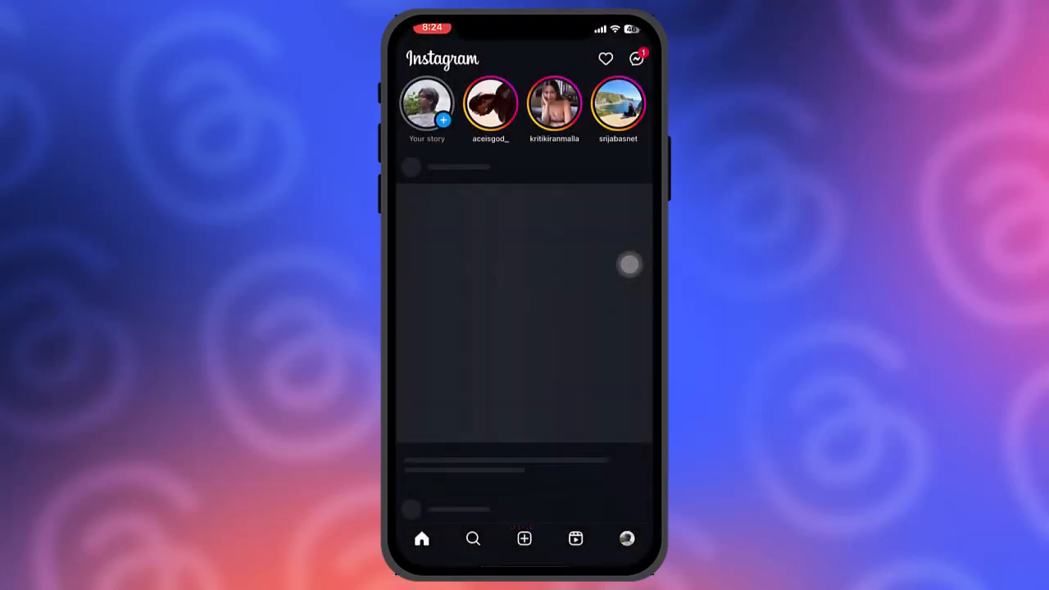
# - Visit the Instagram profile's Settings and activity, check Notifications, then back out toward Threads
pyautogui.click(627, 538)
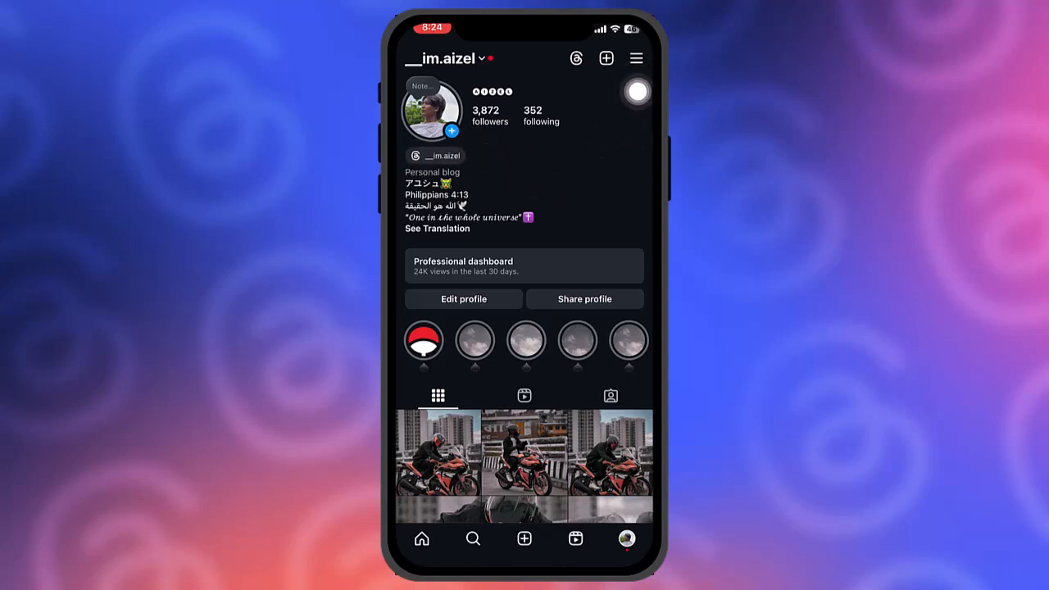
pyautogui.click(635, 58)
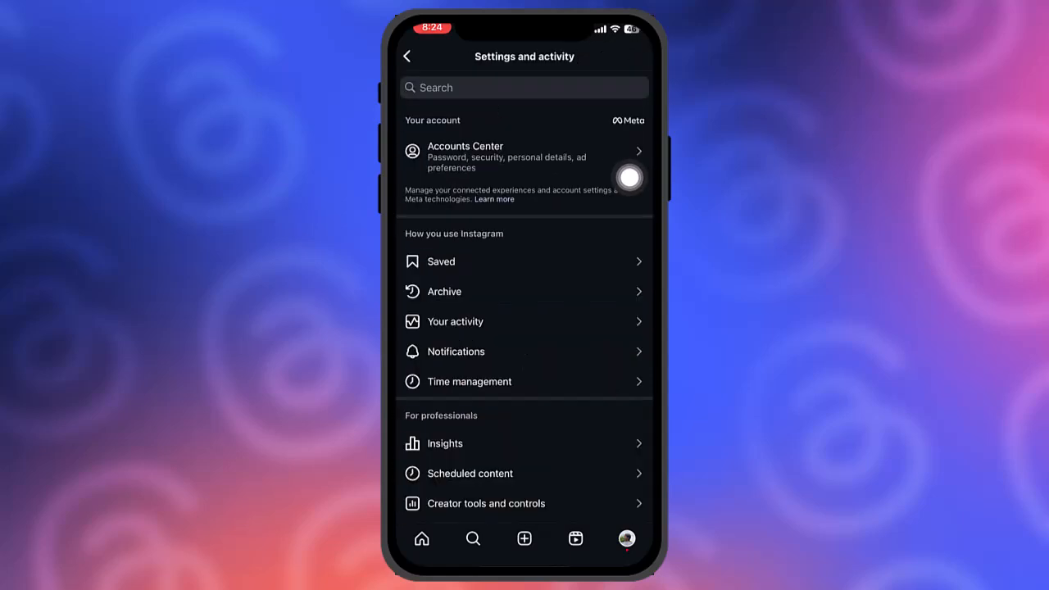
pyautogui.click(455, 350)
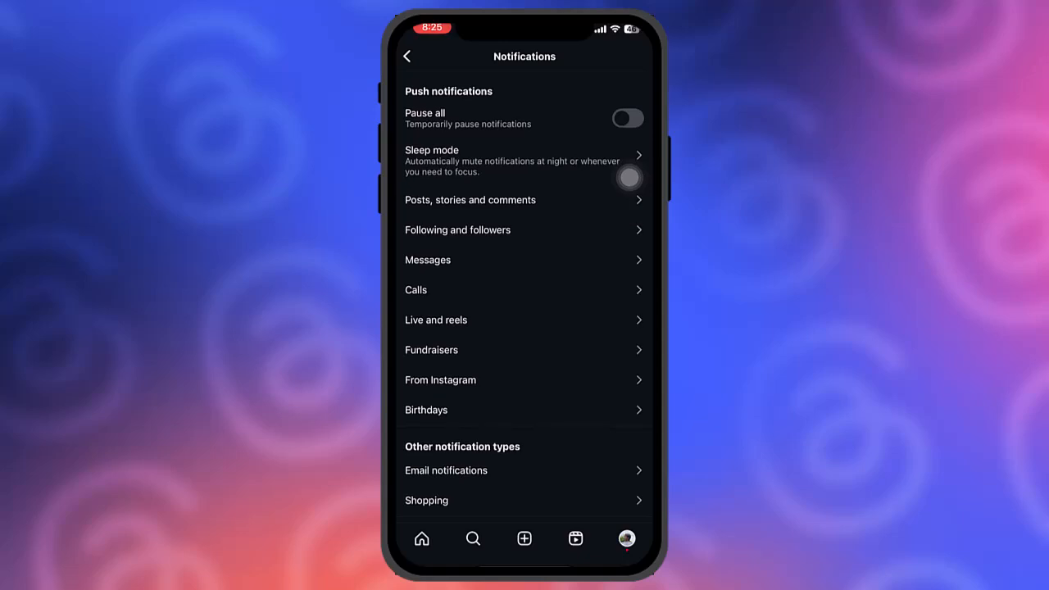
pyautogui.click(407, 56)
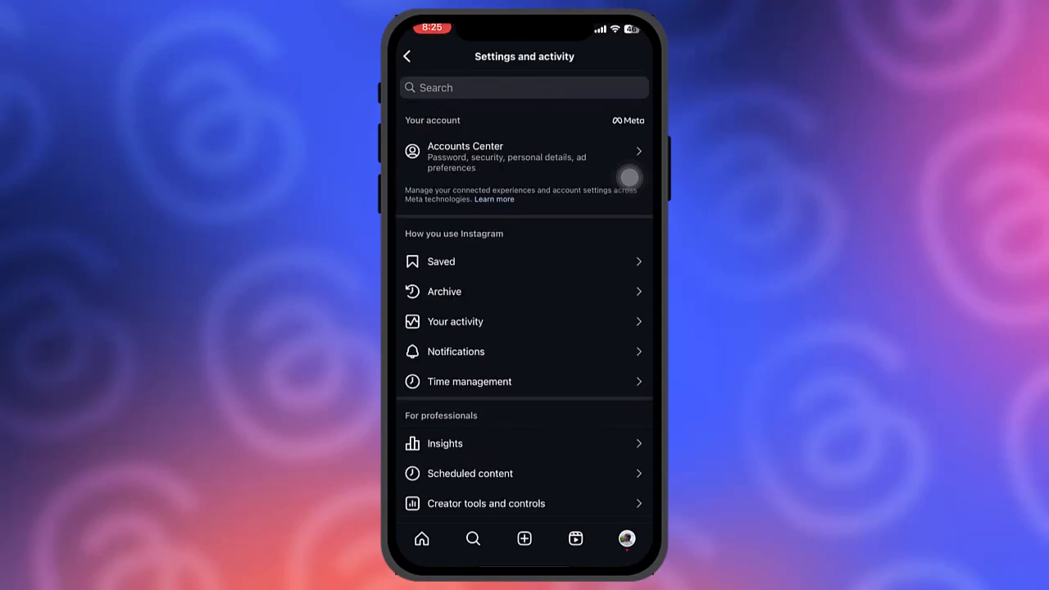
pyautogui.click(407, 56)
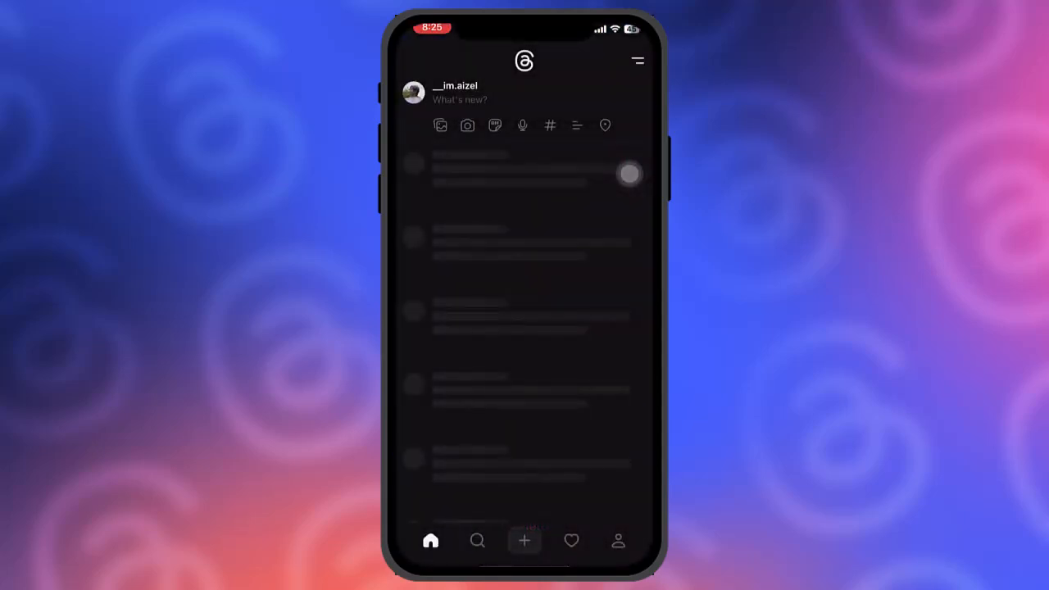
# - Show the Settings menu from the Threads profile page
pyautogui.click(618, 540)
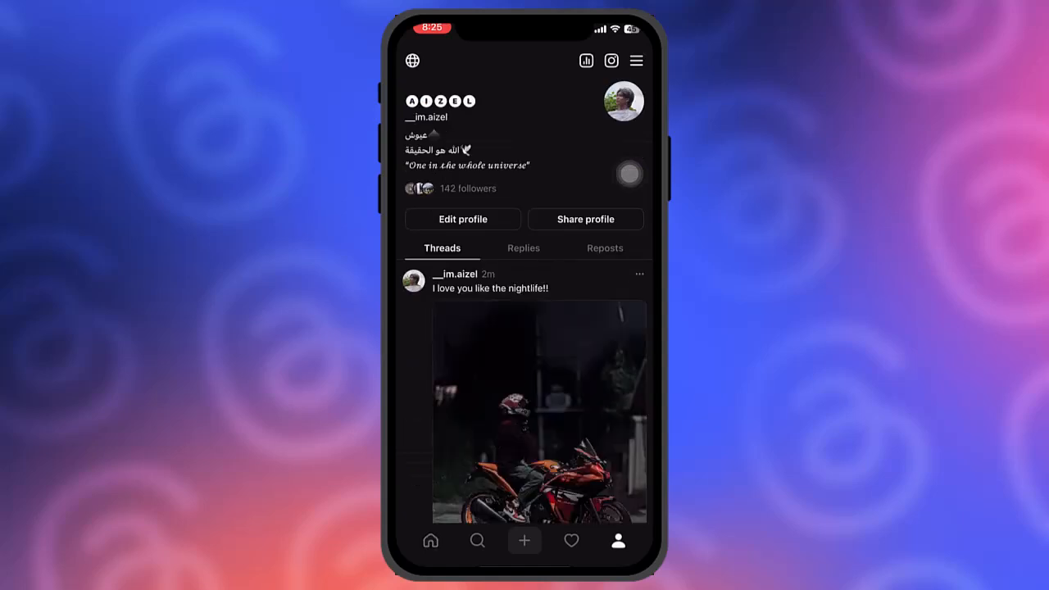
pyautogui.click(636, 60)
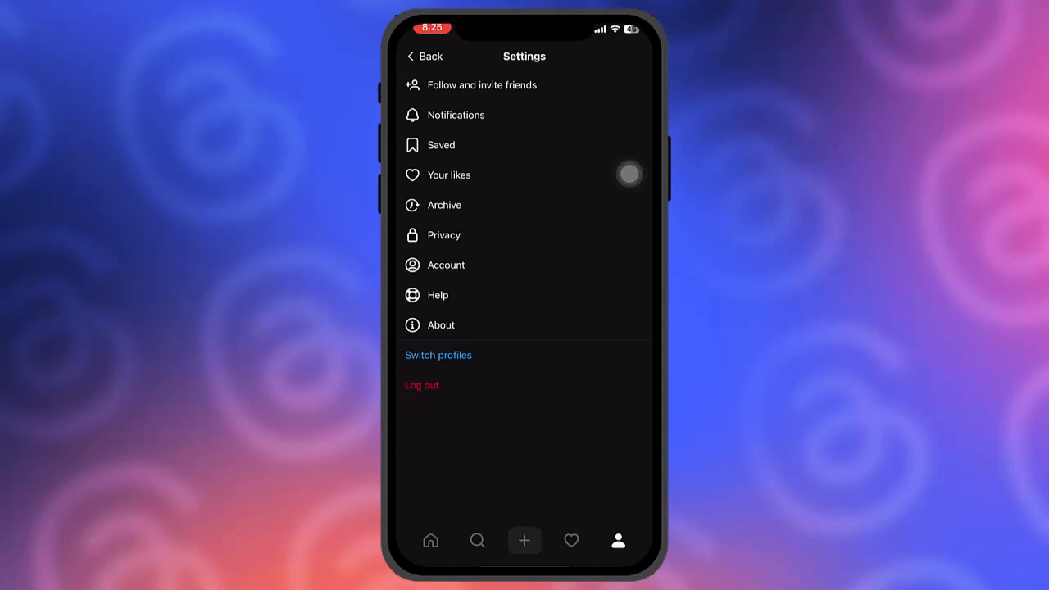
# - Reach Deactivate or delete profile through the Threads Account settings
pyautogui.click(445, 264)
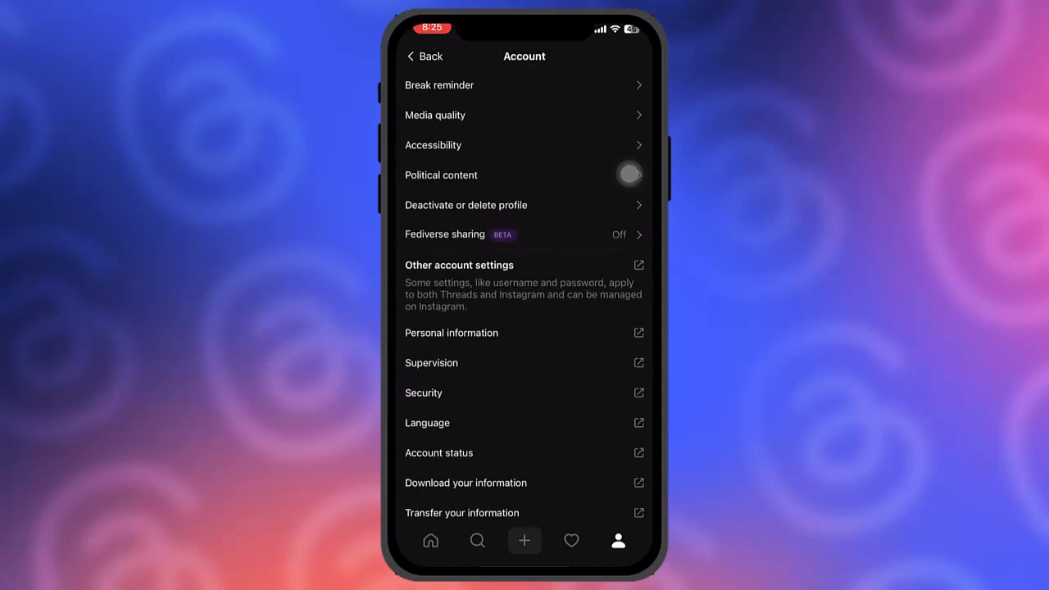
pyautogui.click(465, 205)
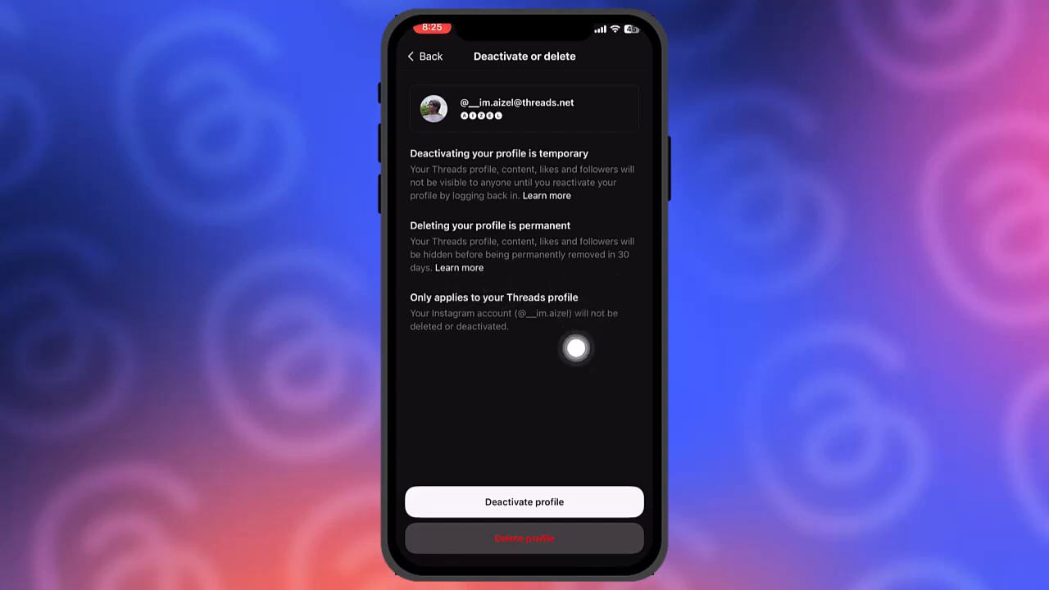
pyautogui.moveTo(629, 410)
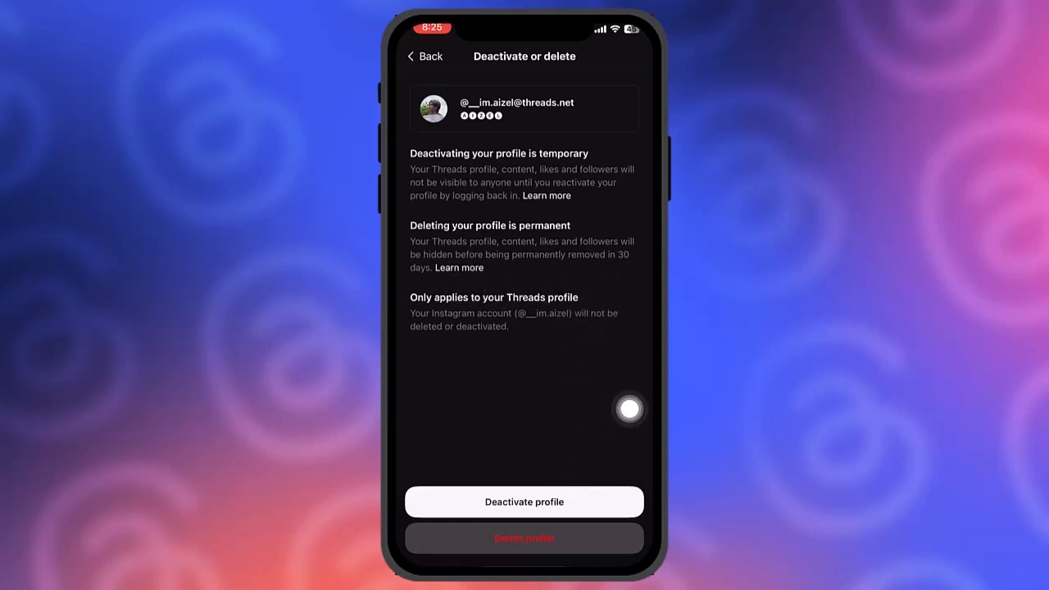